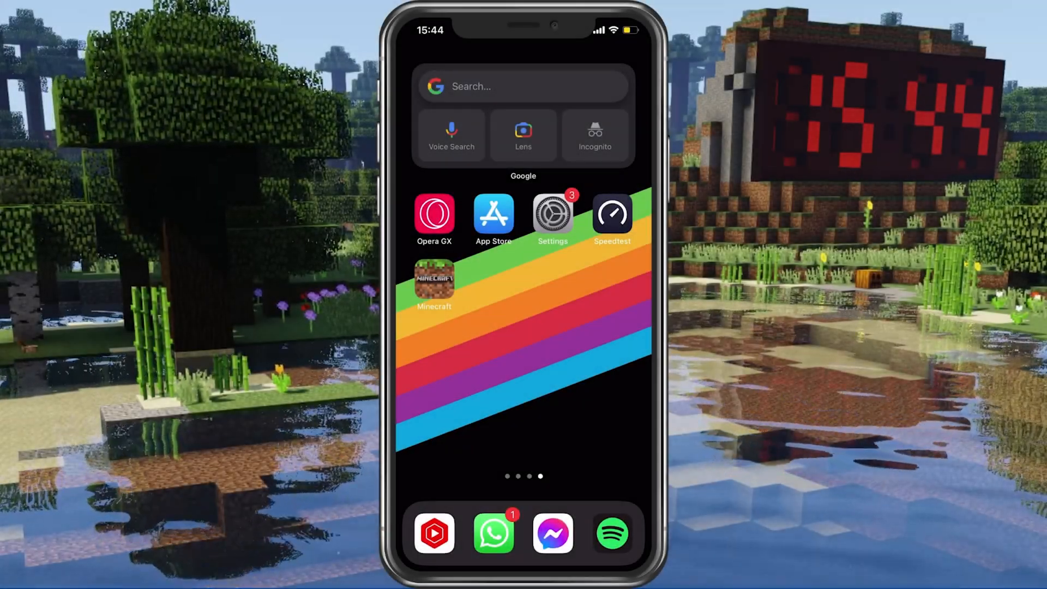
Step: Launch Minecraft from the Home Screen to its title screen
click(435, 278)
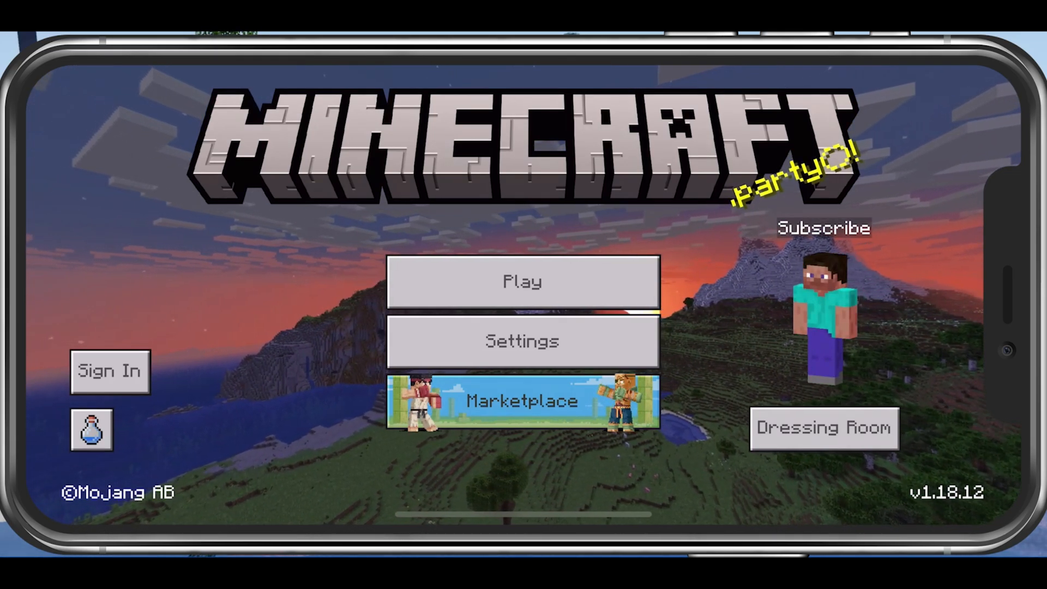
click(522, 340)
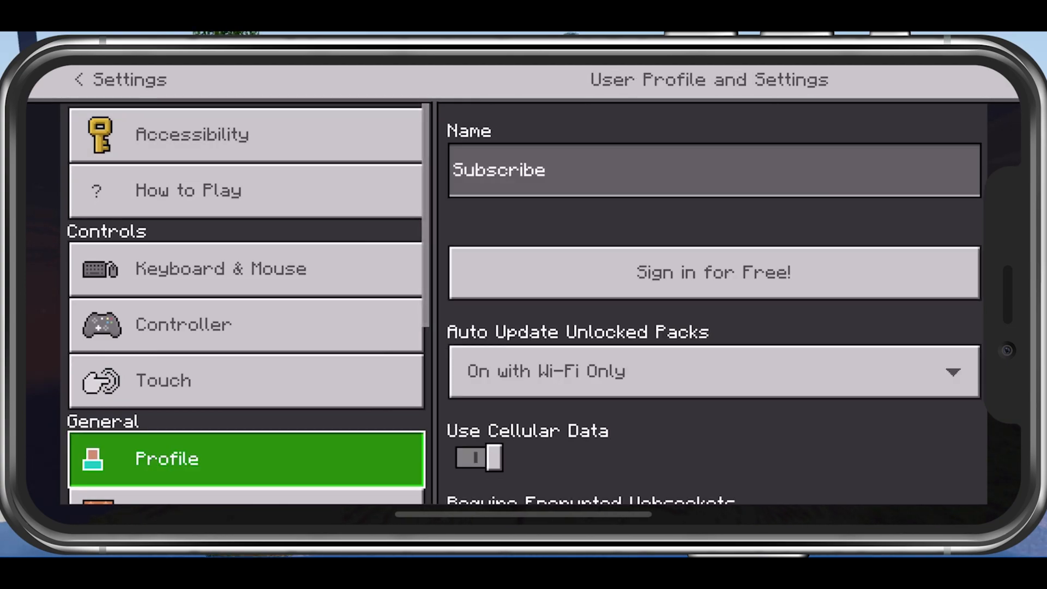
click(246, 268)
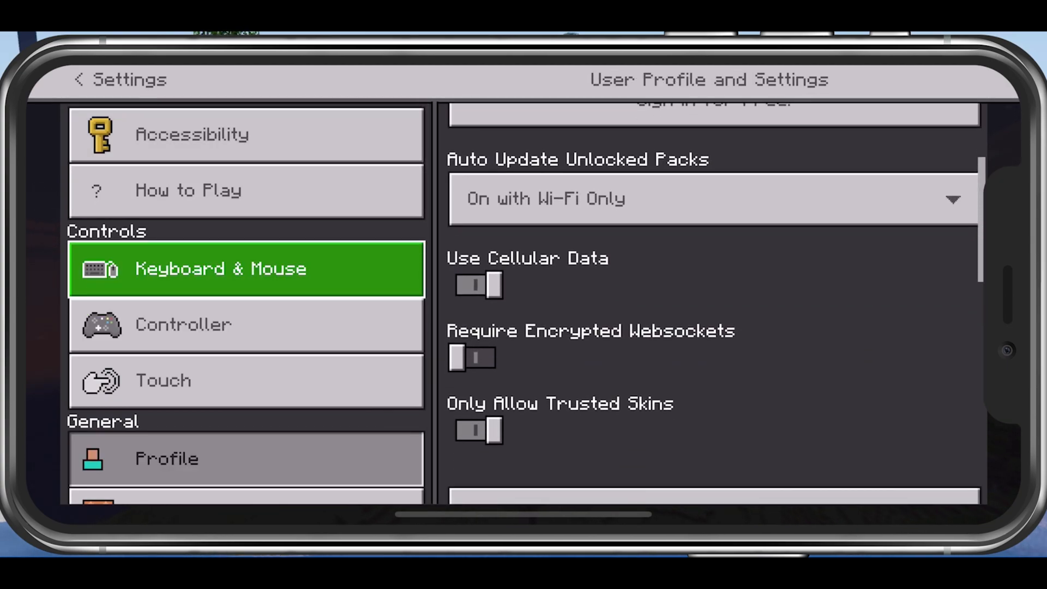
click(478, 285)
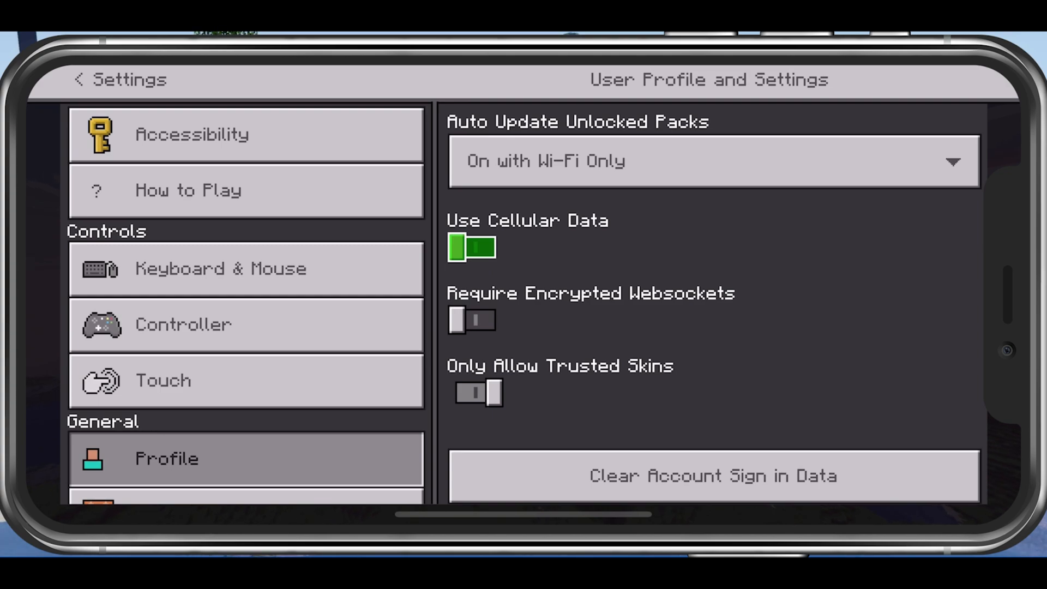
click(471, 249)
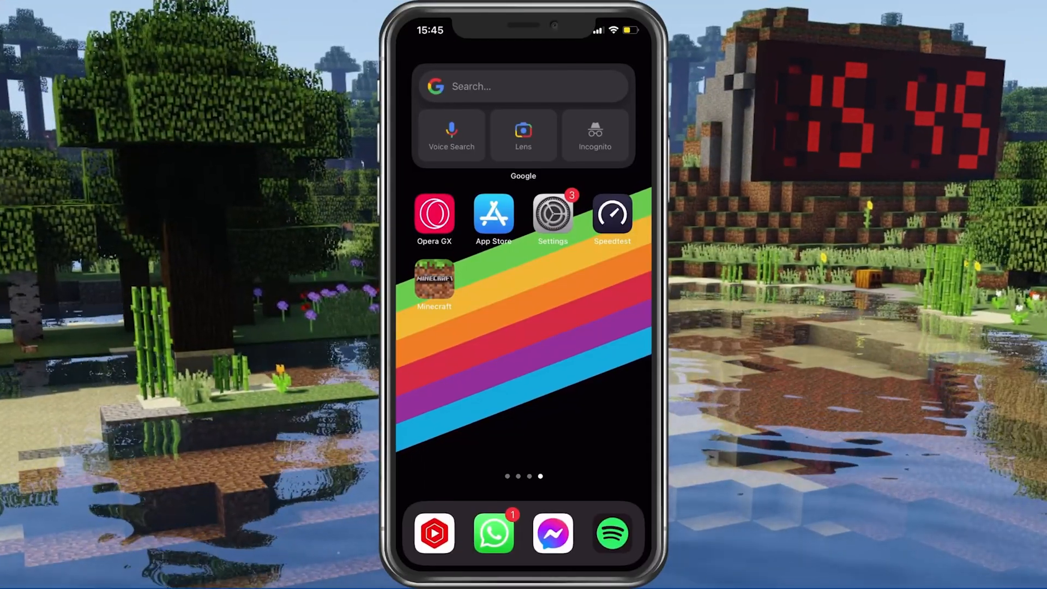
Step: Toggle Set Automatically off and back on in Date & Time, restoring Asia/Vientiane
click(552, 215)
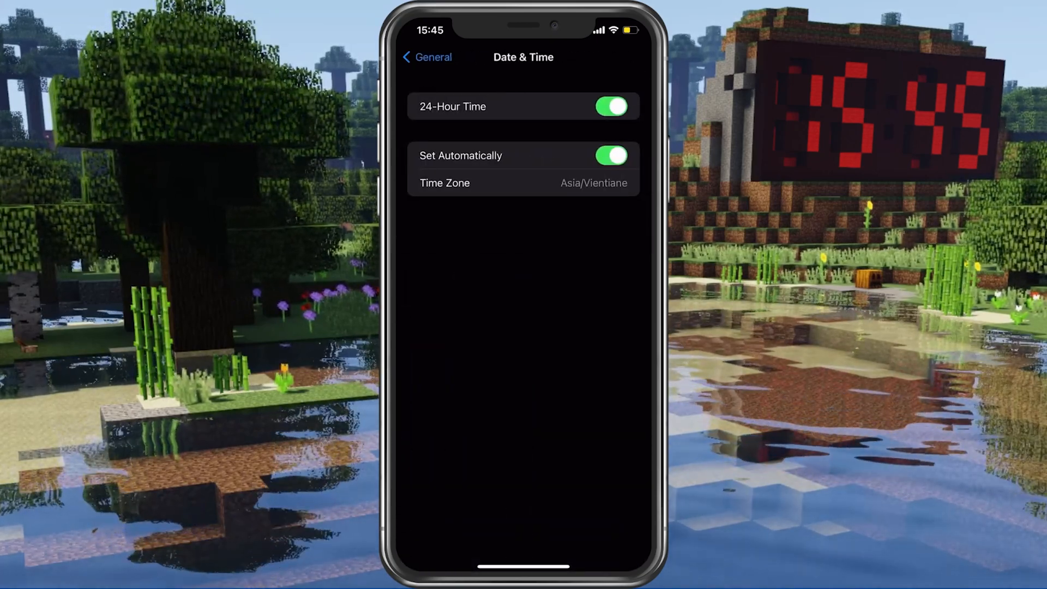
click(608, 156)
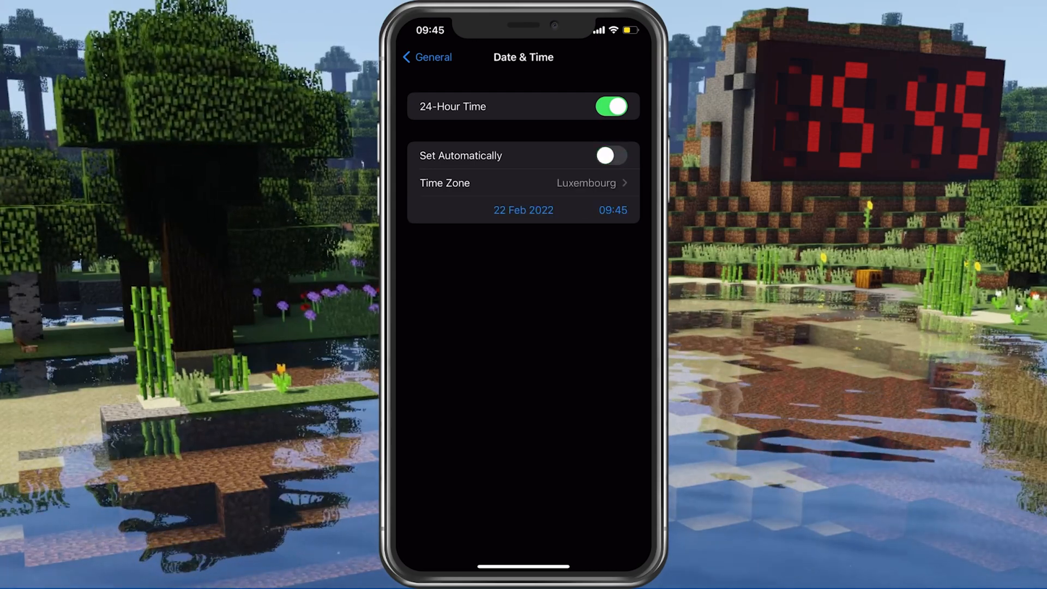
click(608, 156)
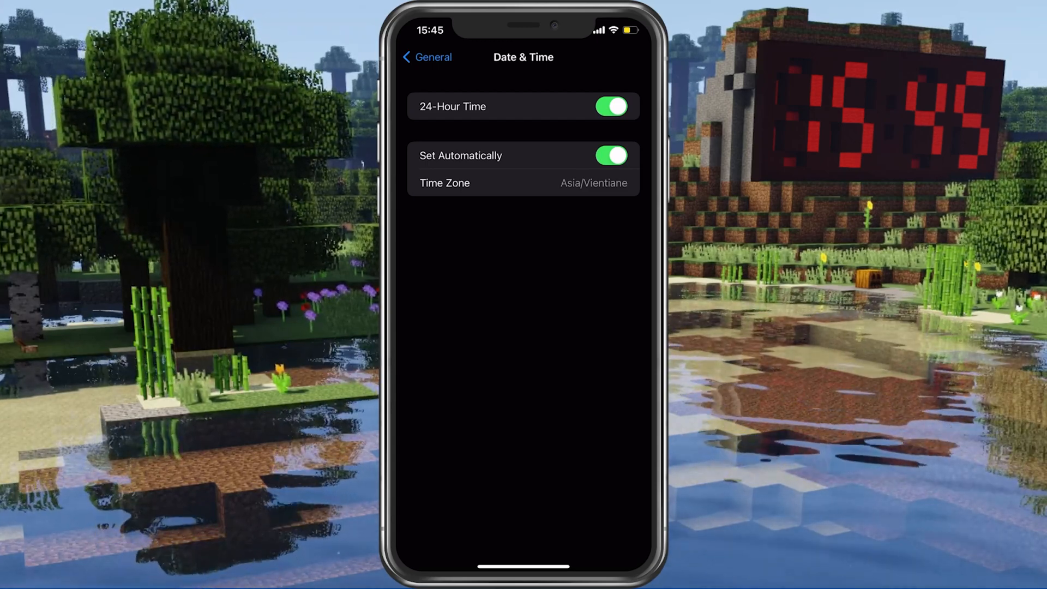
click(426, 57)
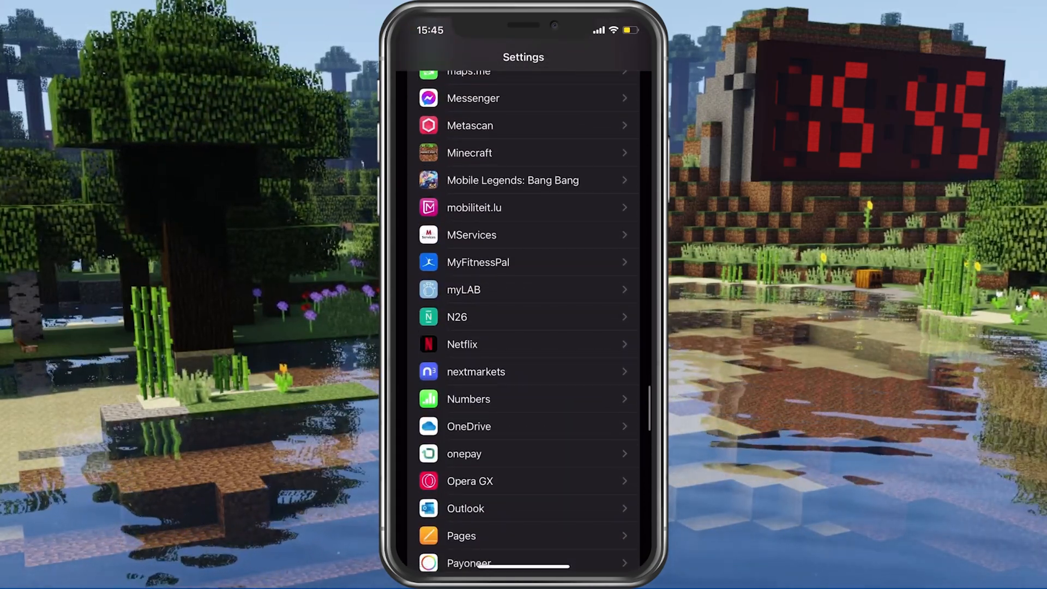
Step: Confirm Minecraft's Settings page allows Mobile Data and Local Network
click(469, 152)
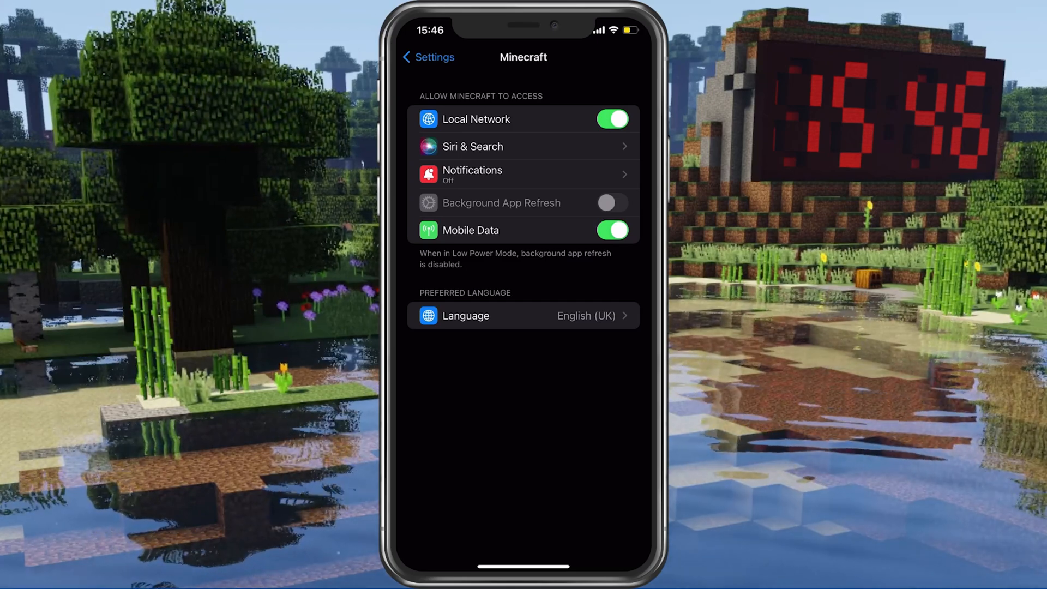
click(428, 57)
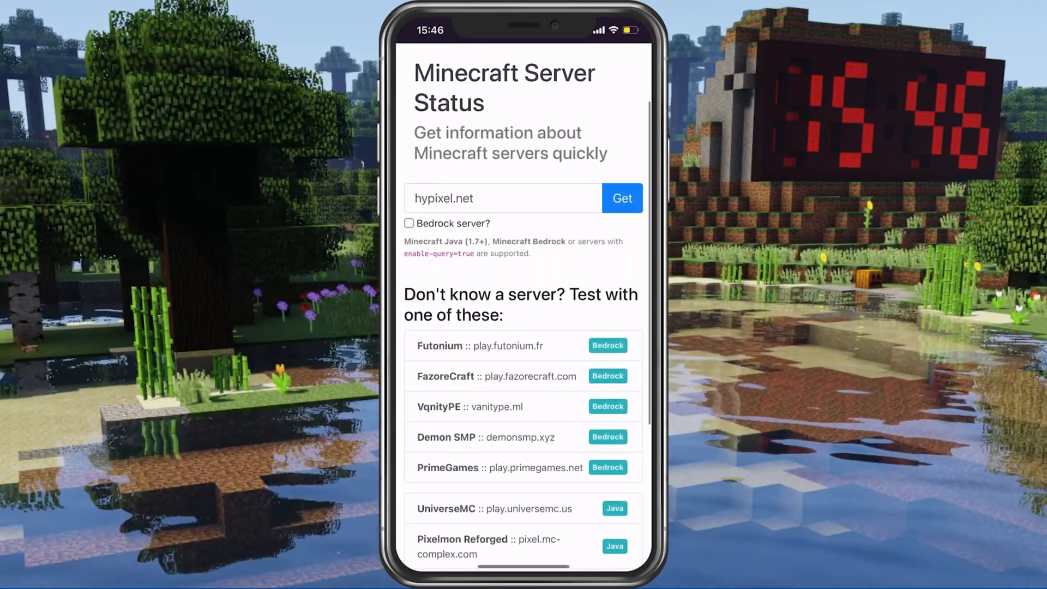
Step: Check hypixel.net status showing 33468 / 200000 players with debug details and Ping Yes
scroll(up, 3)
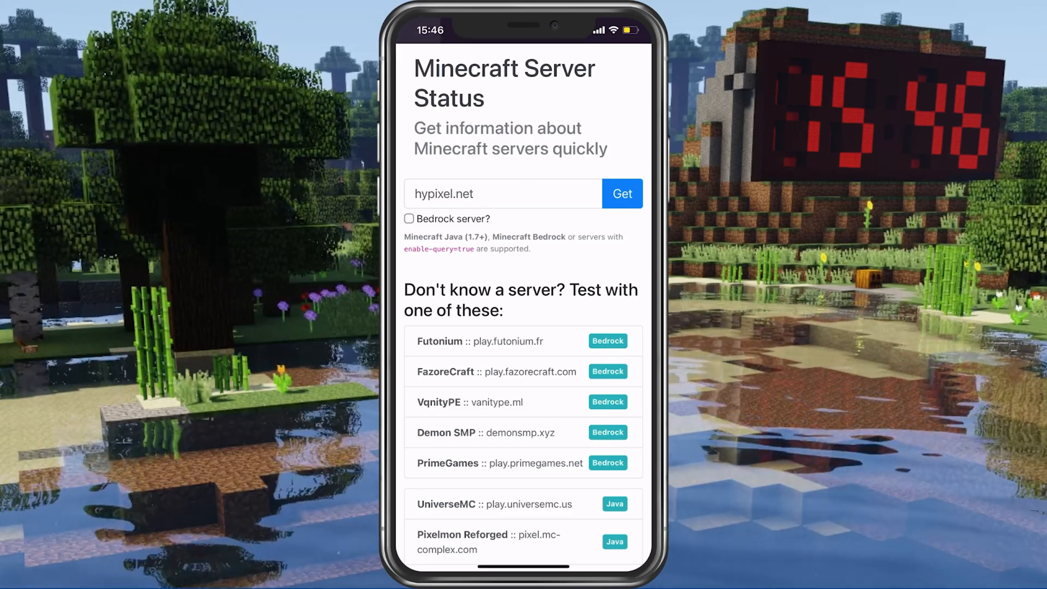
click(620, 194)
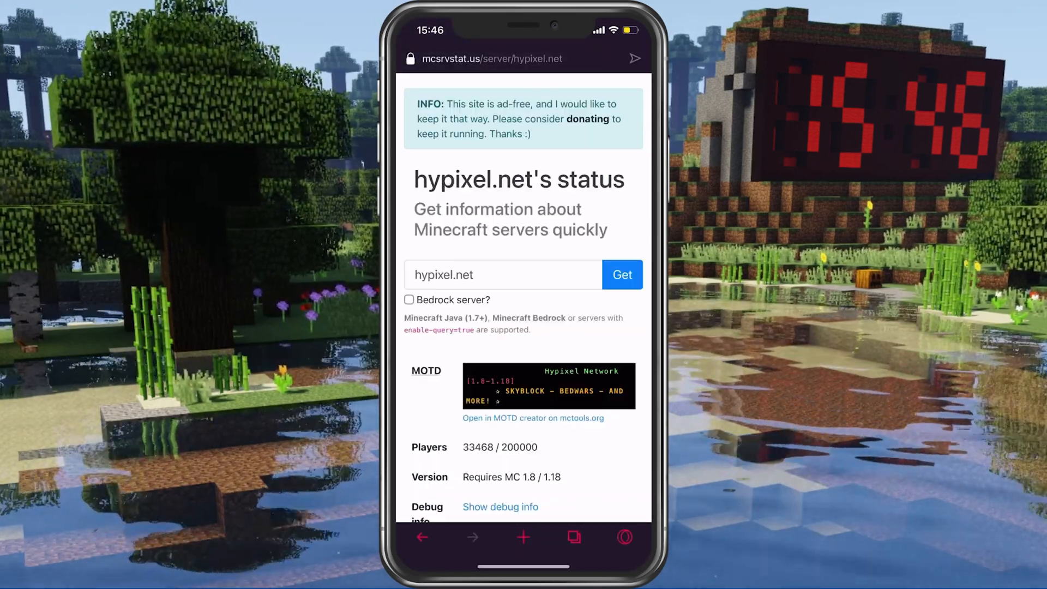
scroll(down, 3)
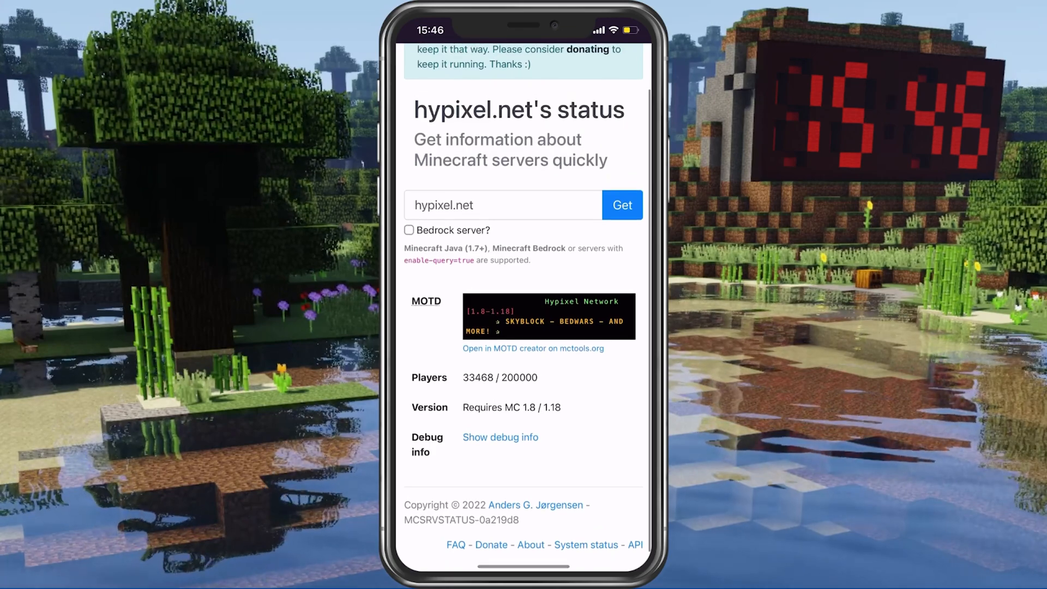
click(500, 436)
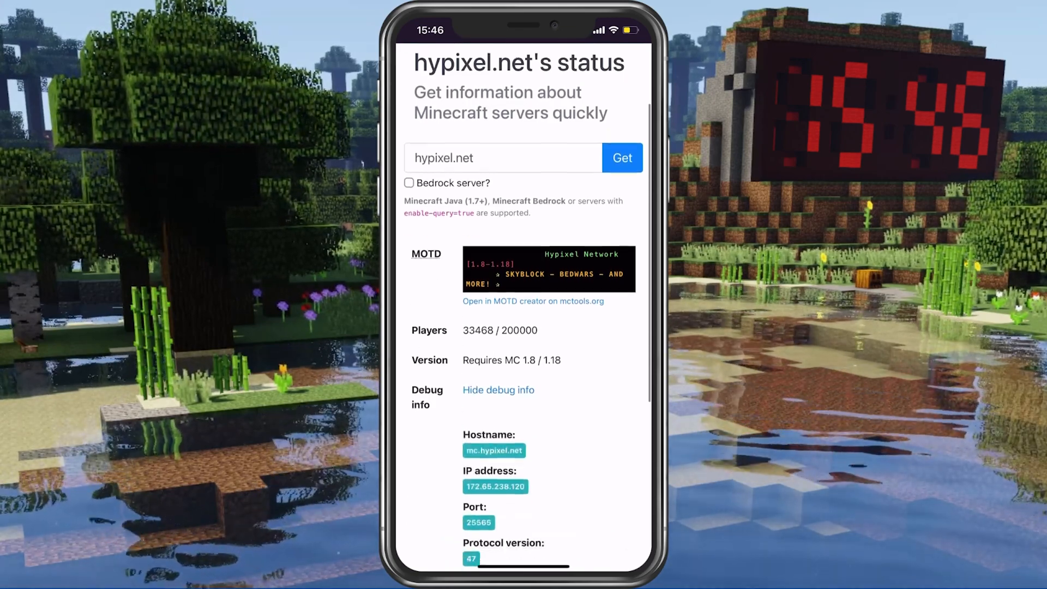
scroll(down, 3)
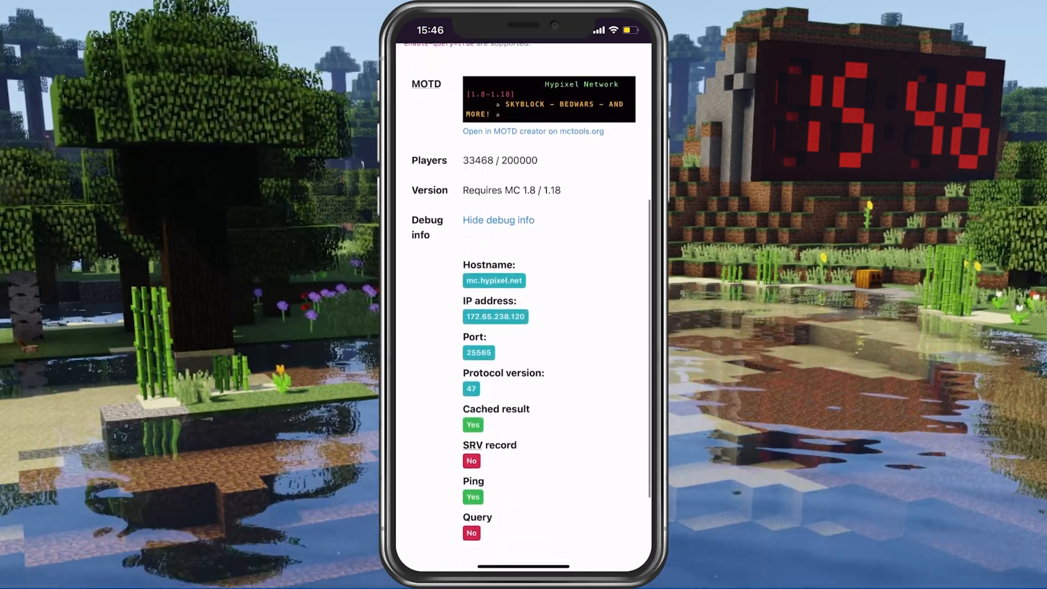
scroll(up, 3)
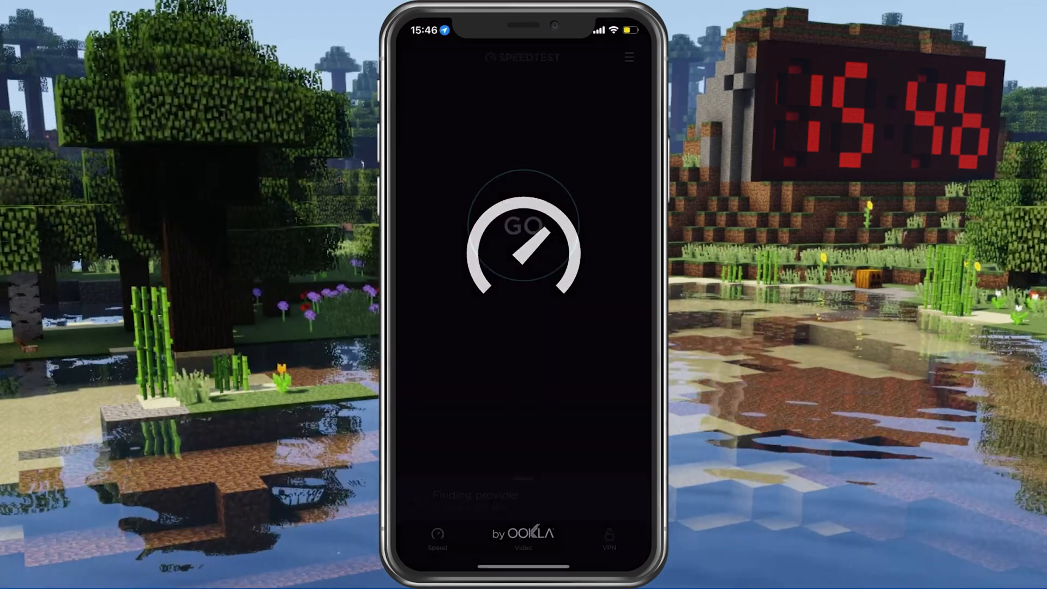
Step: Run a speed test showing 31,2 Mbps download, 39,0 Mbps upload and 3 ms ping
click(524, 243)
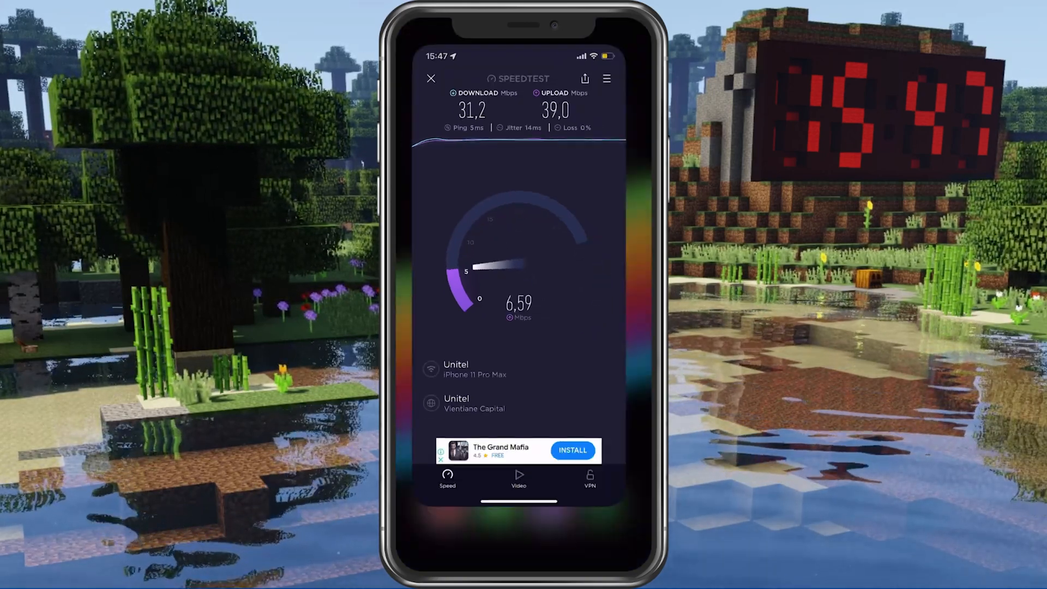
click(431, 79)
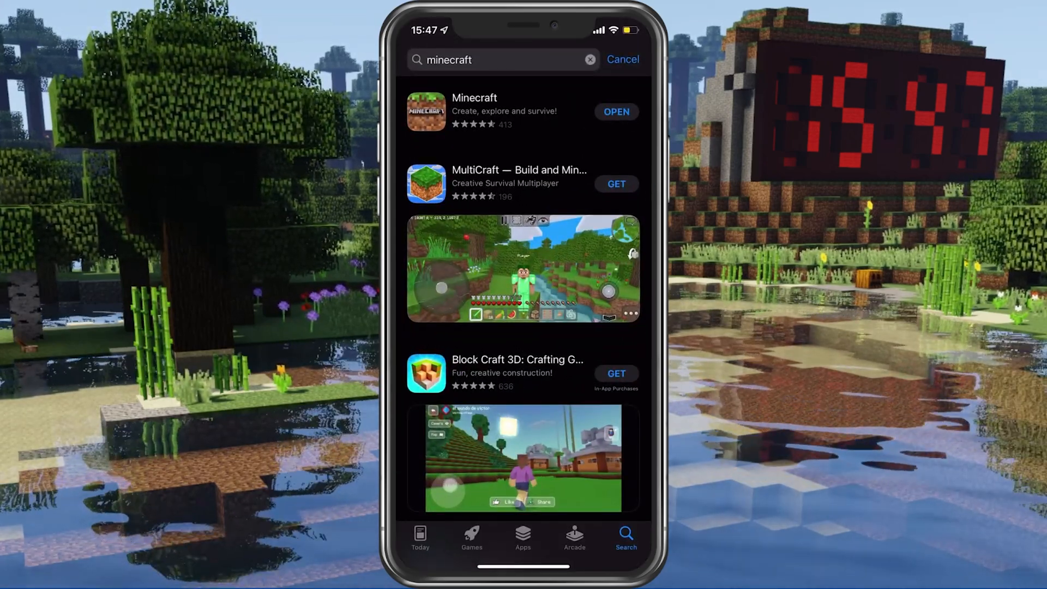
Step: Confirm Minecraft's App Store page shows version 1.18.12 installed with no update
click(474, 111)
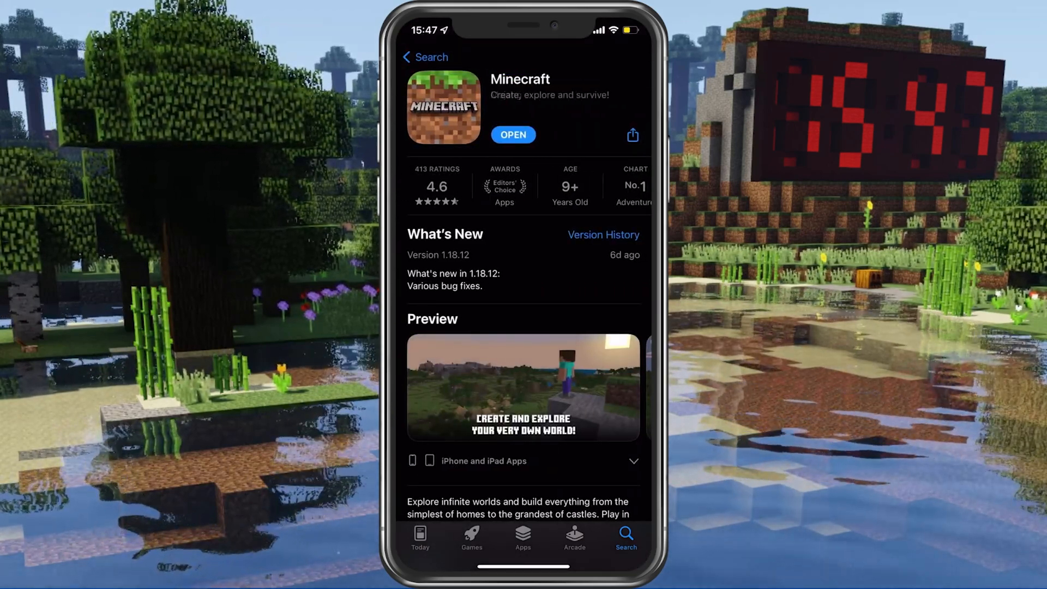
scroll(down, 3)
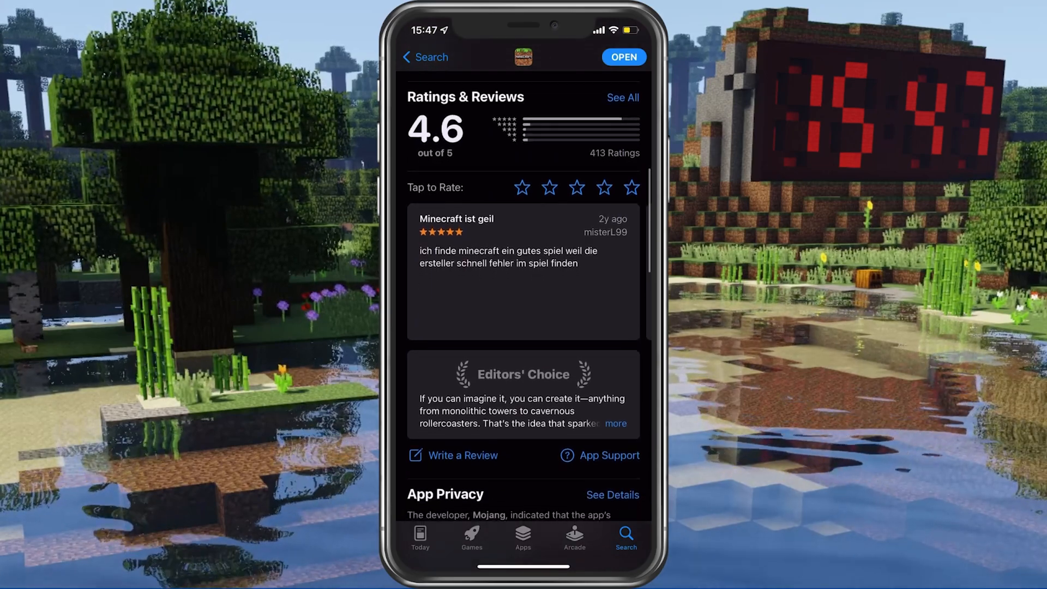
scroll(down, 3)
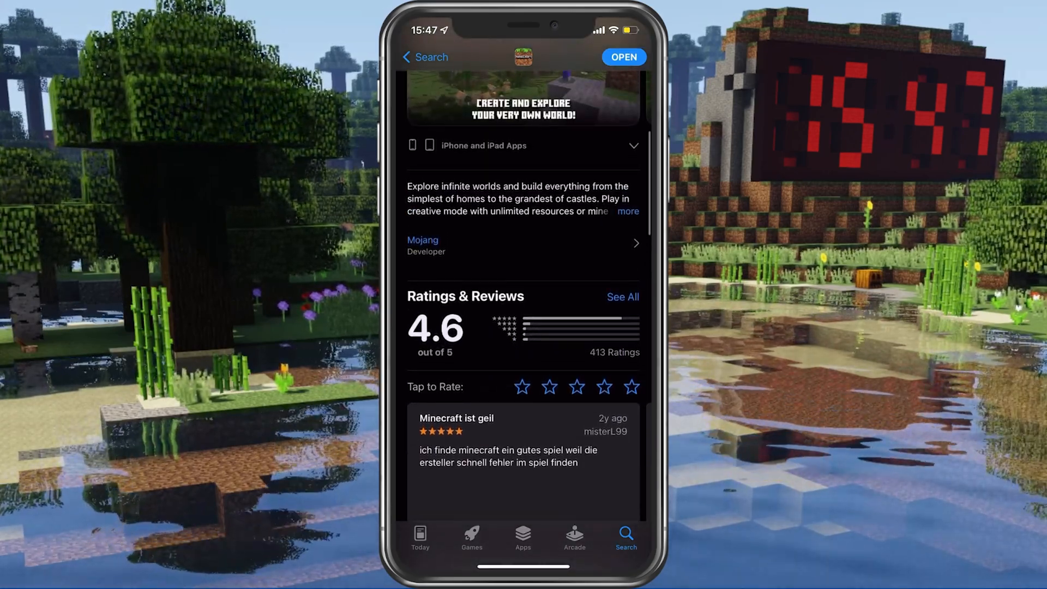
scroll(down, 3)
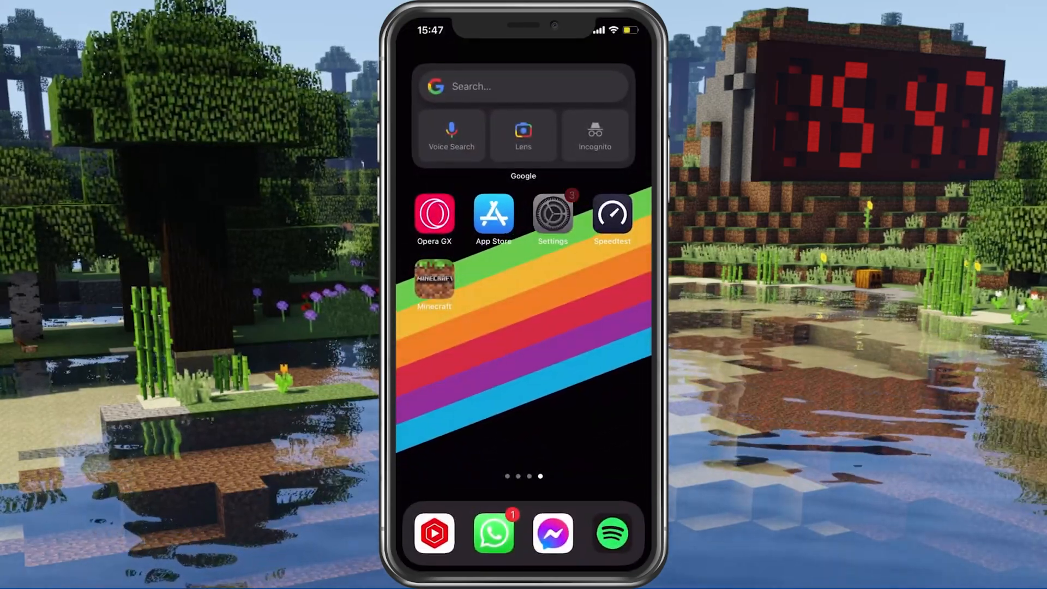
Step: Reach the power-off screen via Settings > General > Shut Down
click(552, 213)
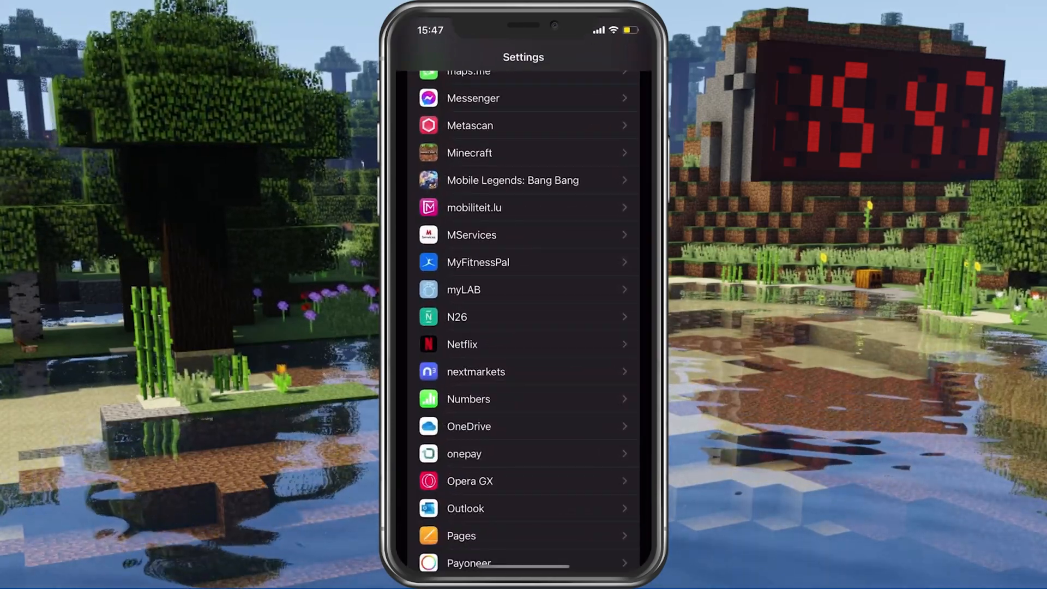
scroll(up, 3)
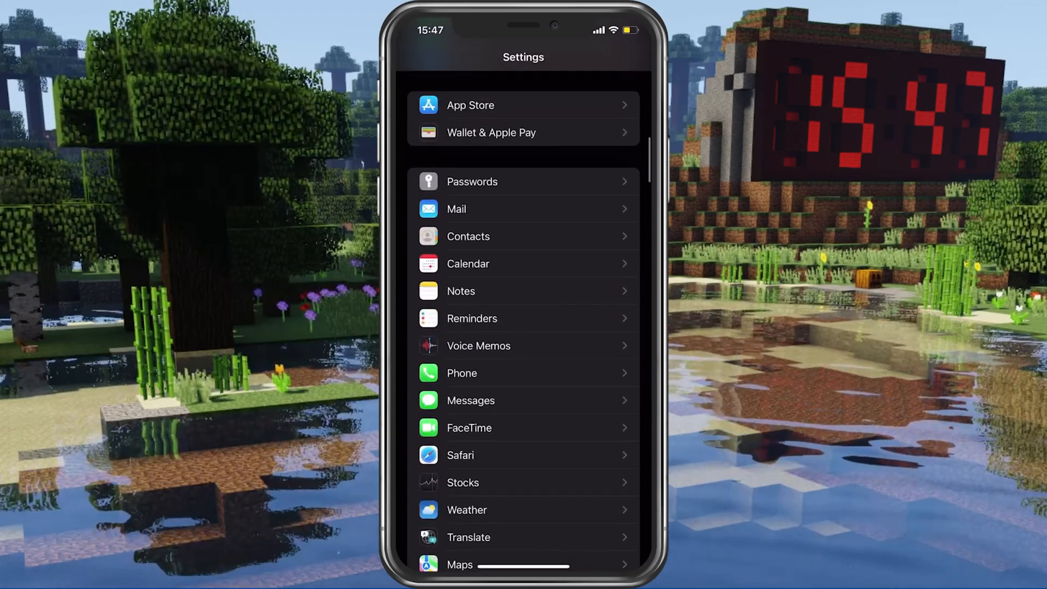
scroll(up, 3)
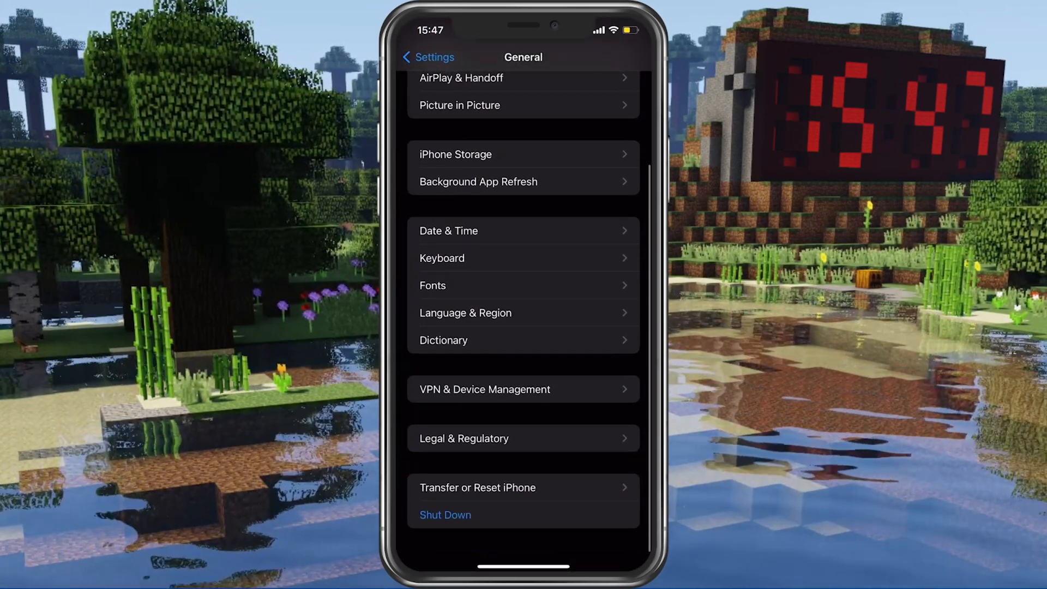
click(445, 514)
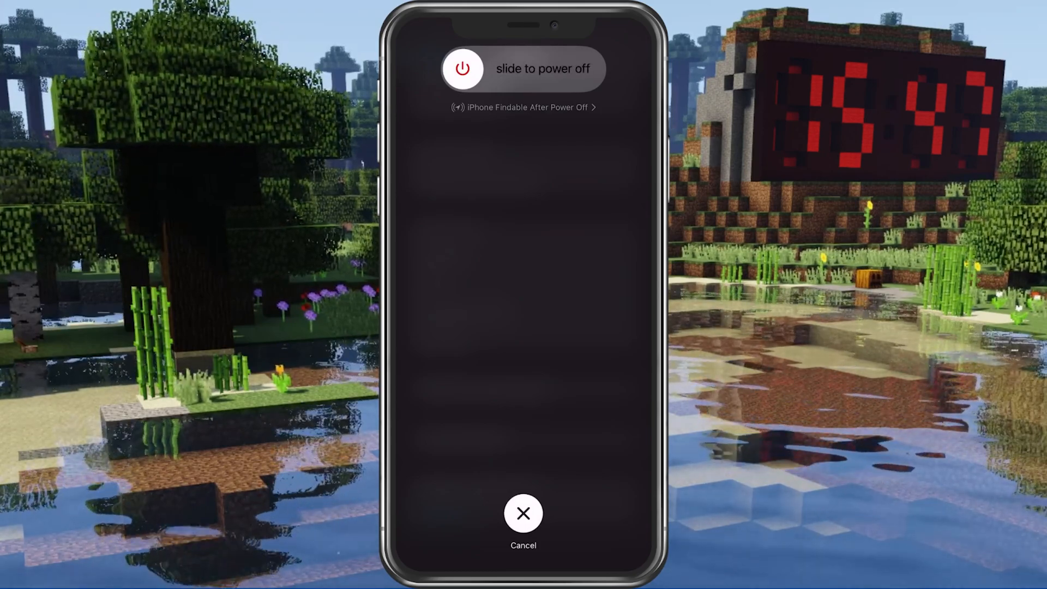